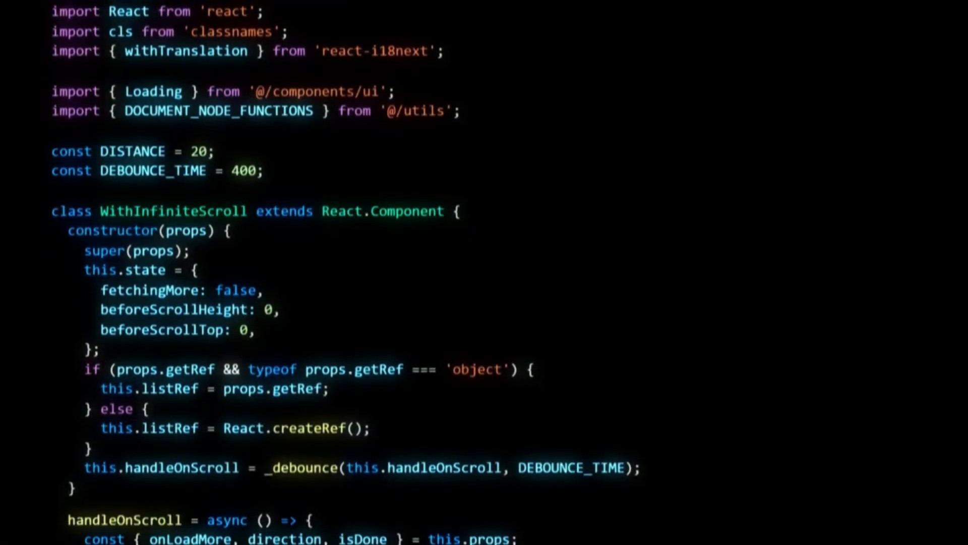
scroll("down", 3)
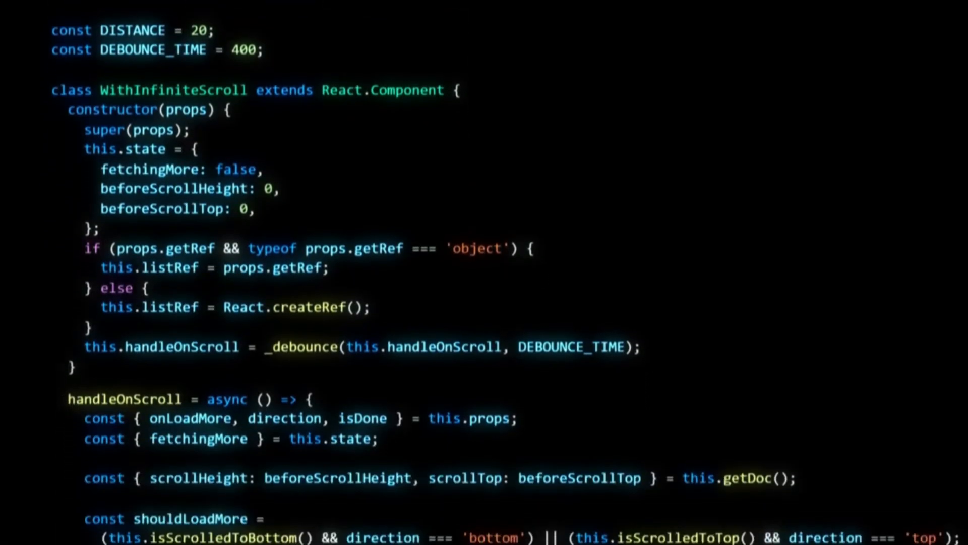
scroll("down", 3)
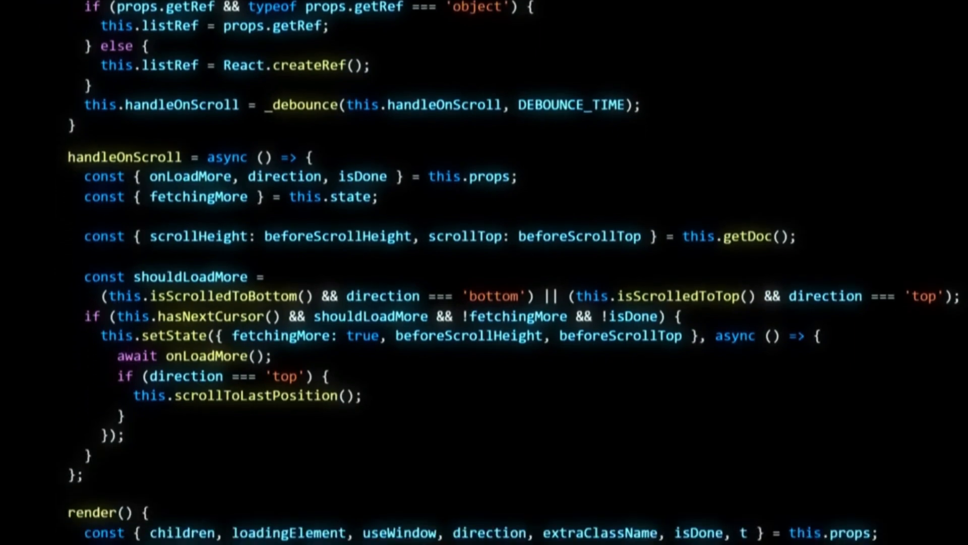
scroll("down", 3)
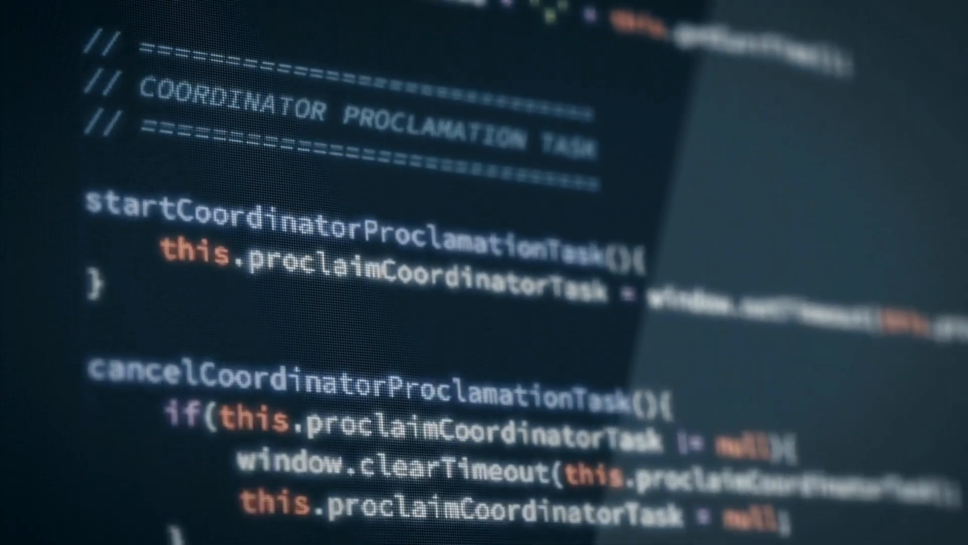
scroll("down", 3)
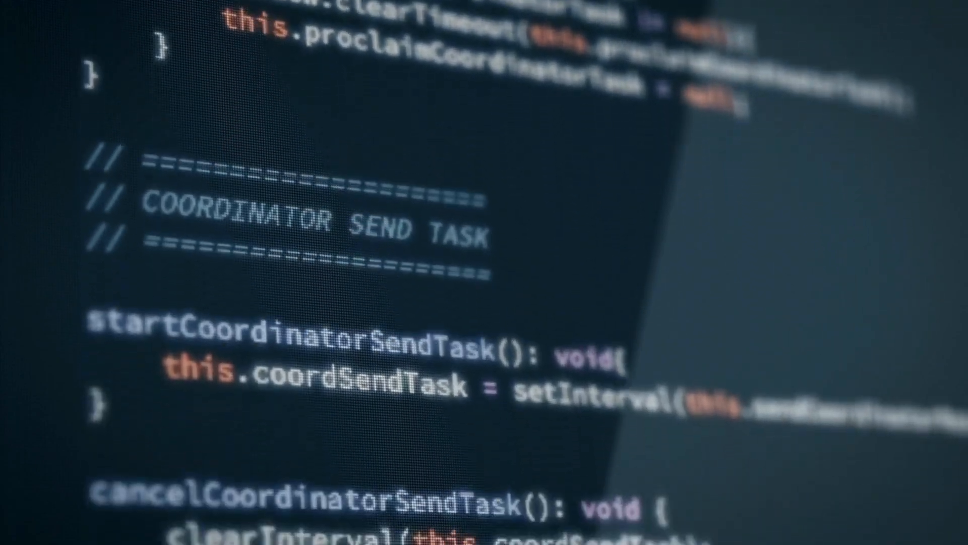
scroll("down", 3)
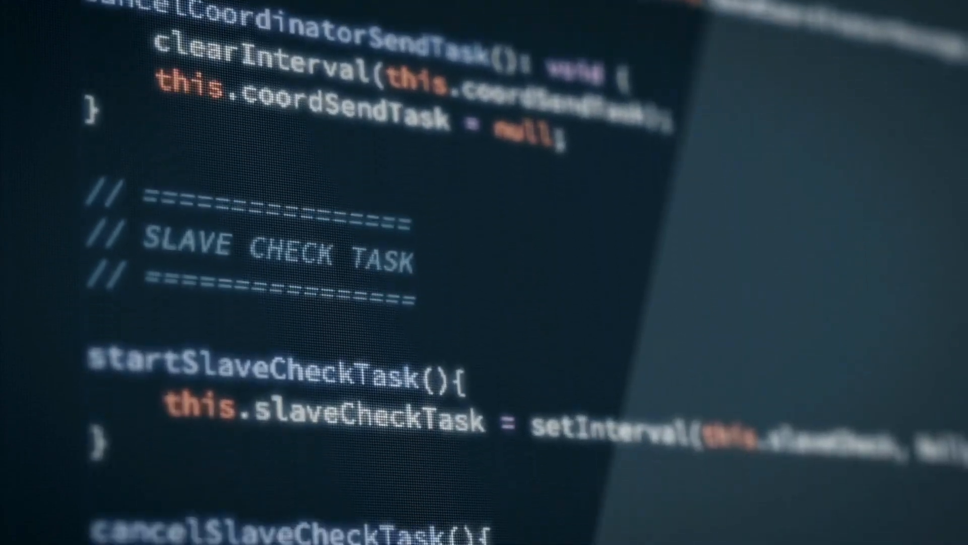
scroll("down", 3)
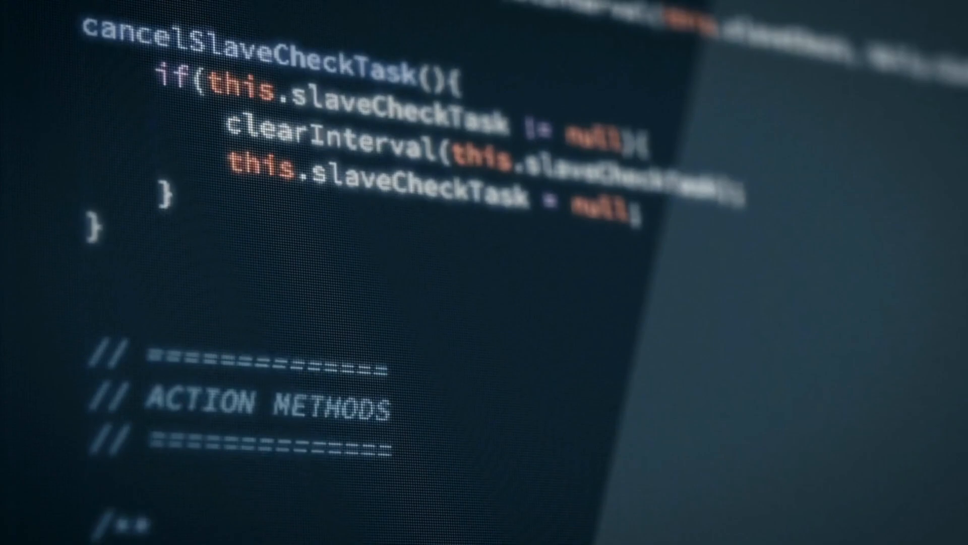